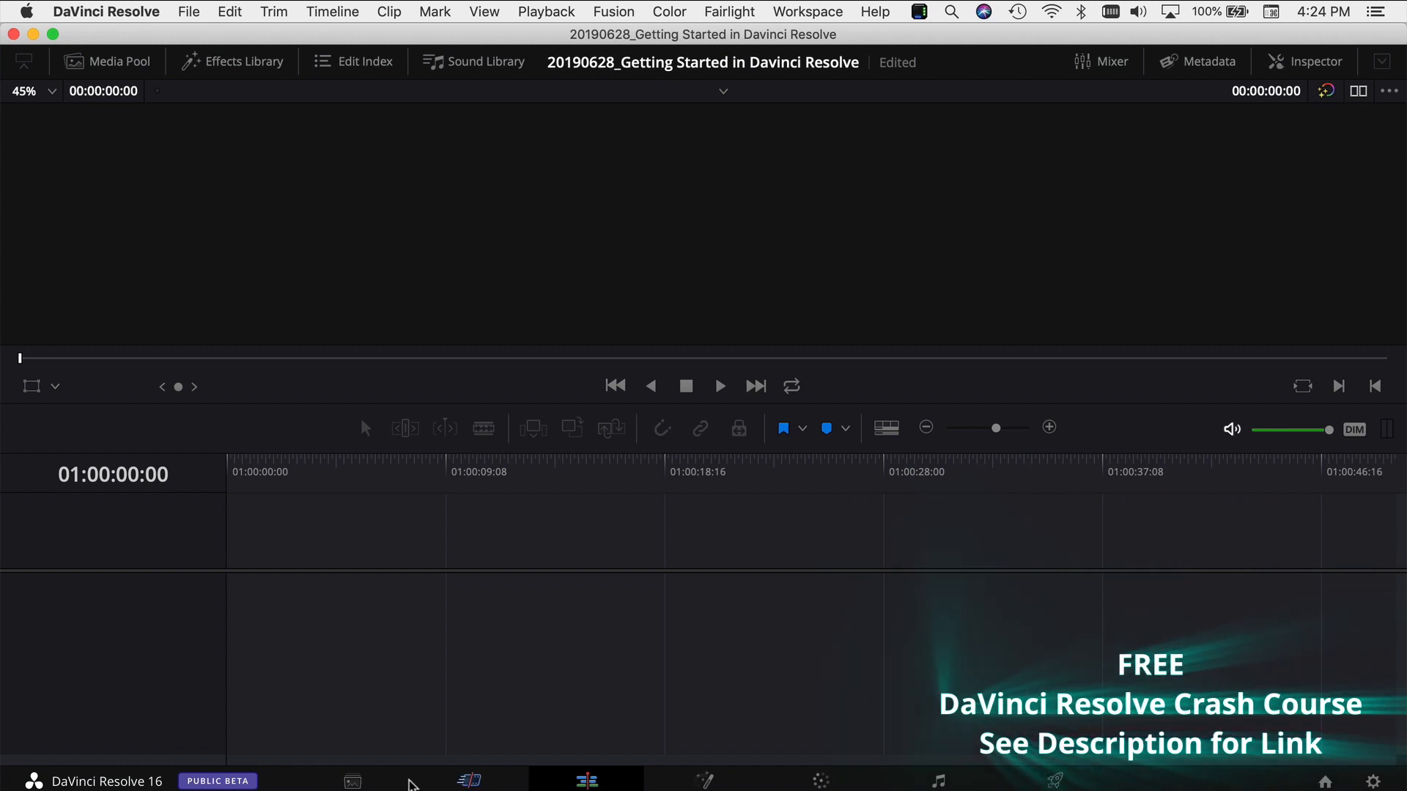
# Switch to the Media page to view the storage drives and empty Master bin
pyautogui.click(352, 779)
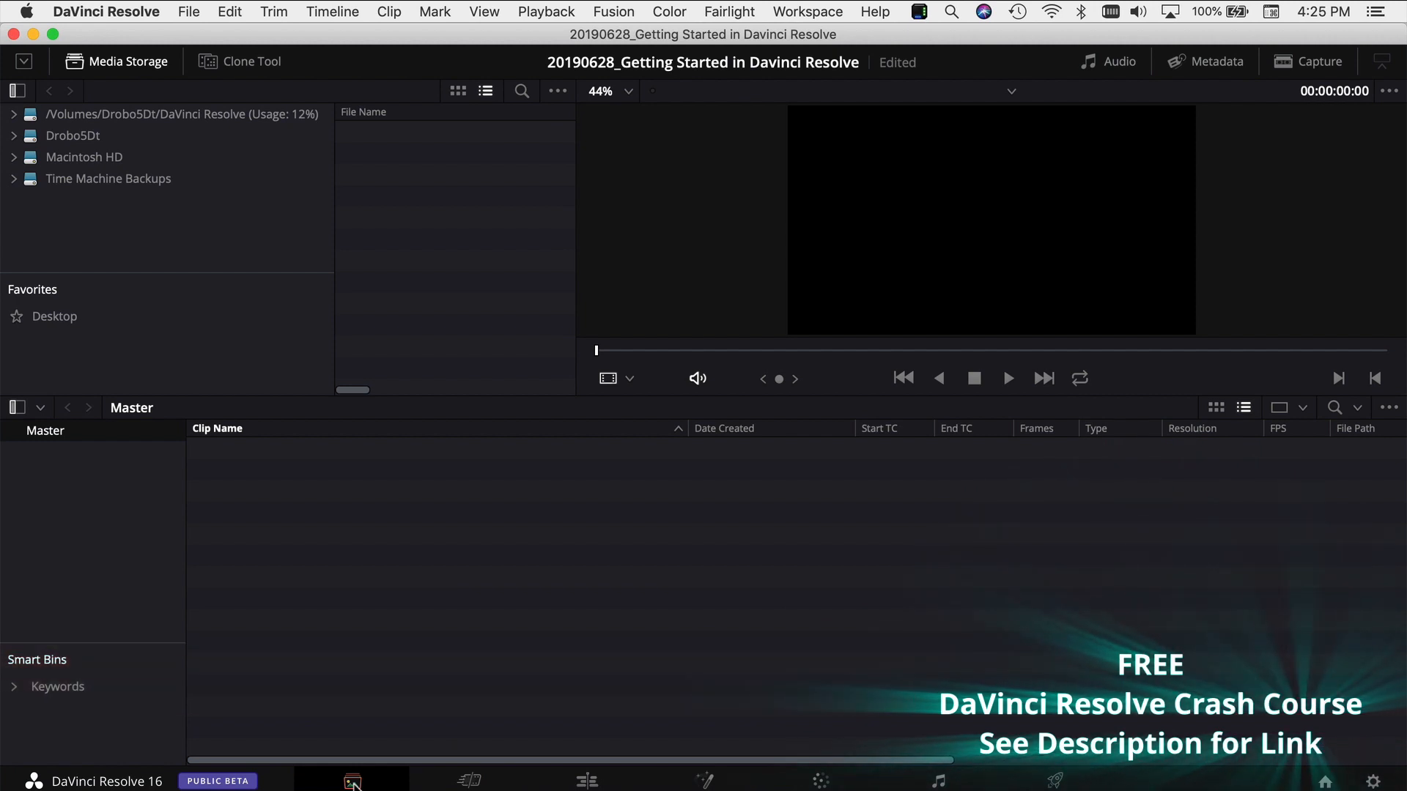
# View the Cut page's transitions list, then move to the Edit page's empty timeline
pyautogui.click(468, 779)
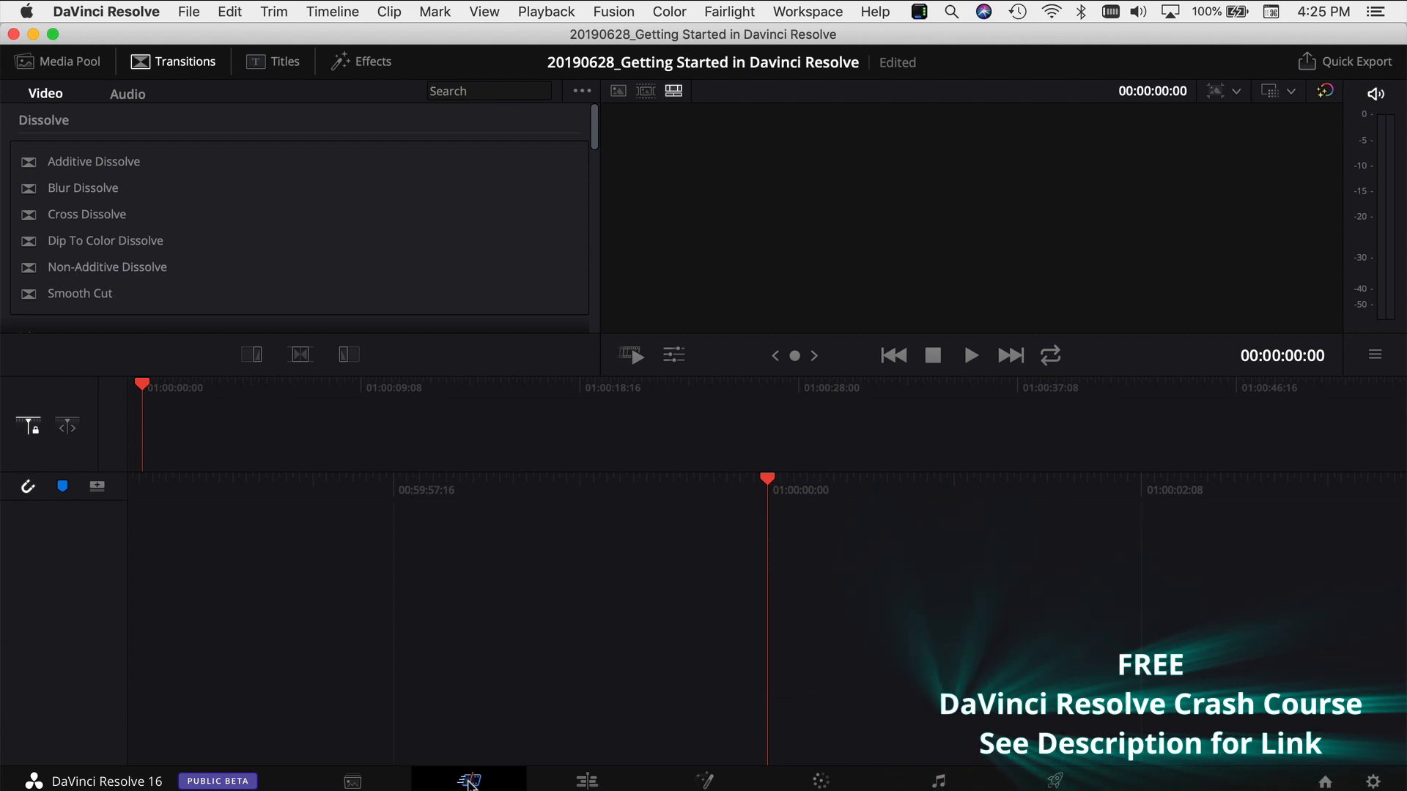
pyautogui.click(586, 779)
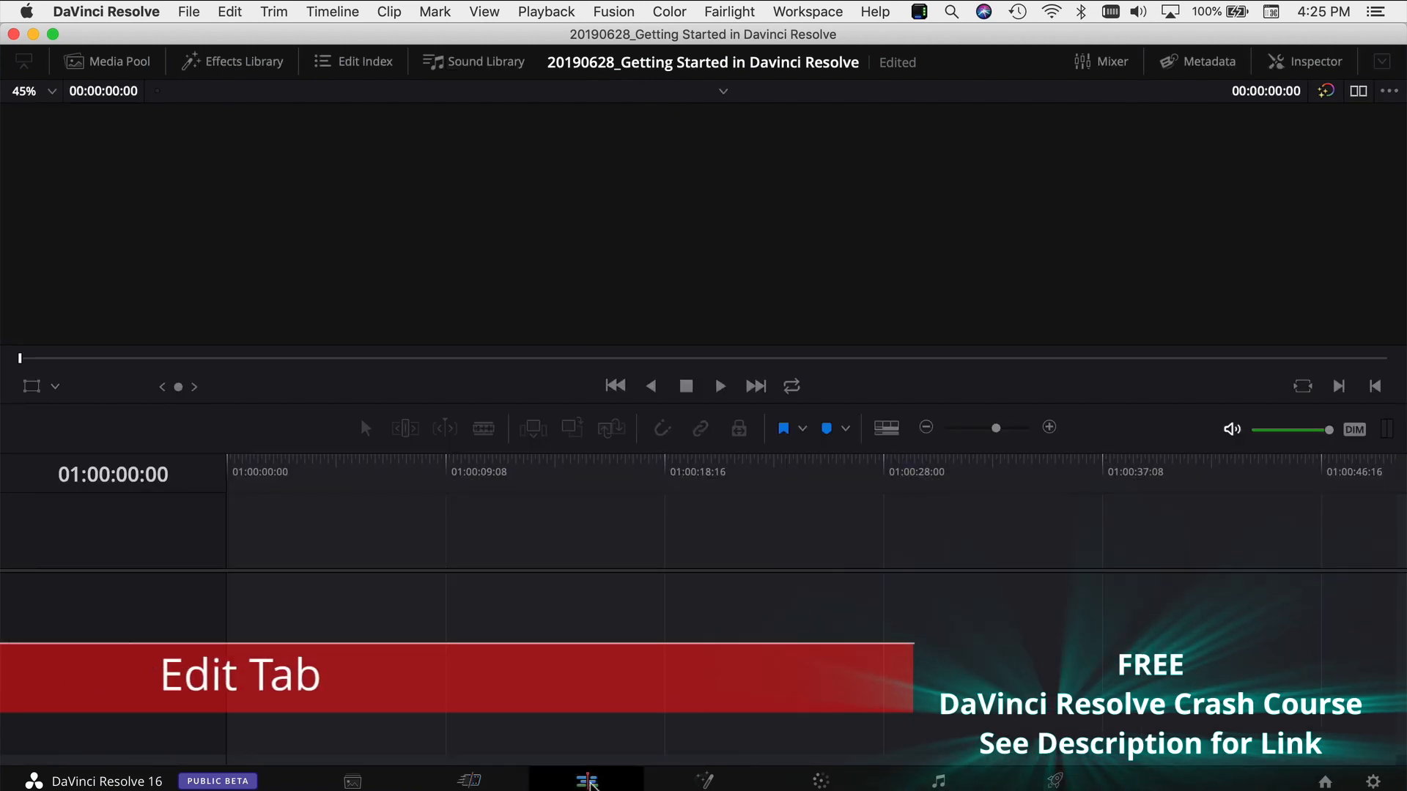